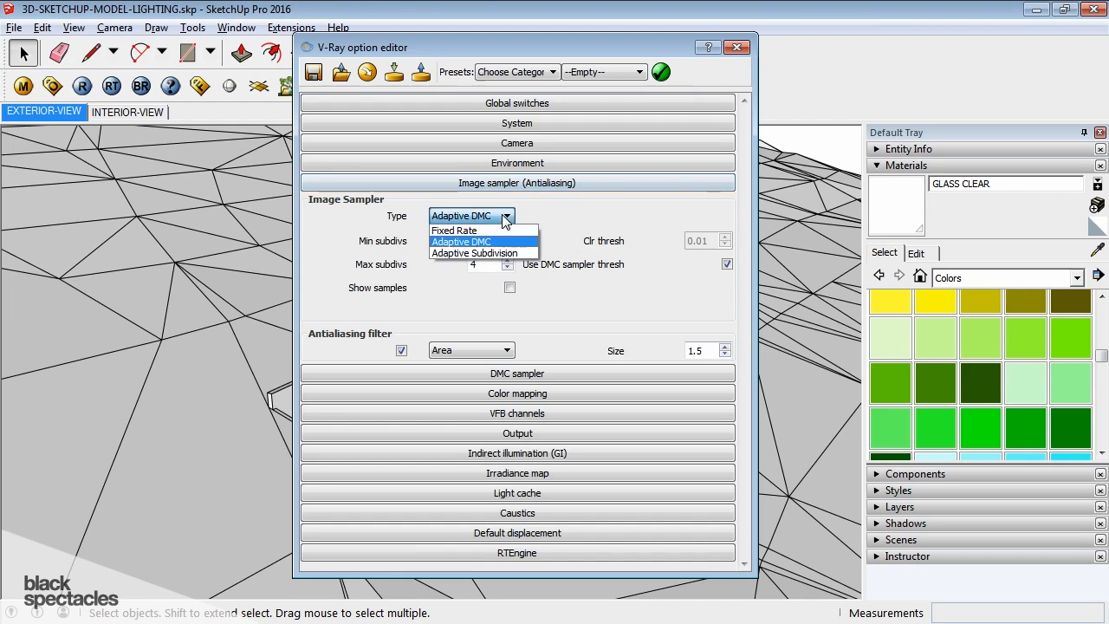
Keep Adaptive DMC selected as the image sampler type
{"action": "left_click", "coordinate": [472, 242]}
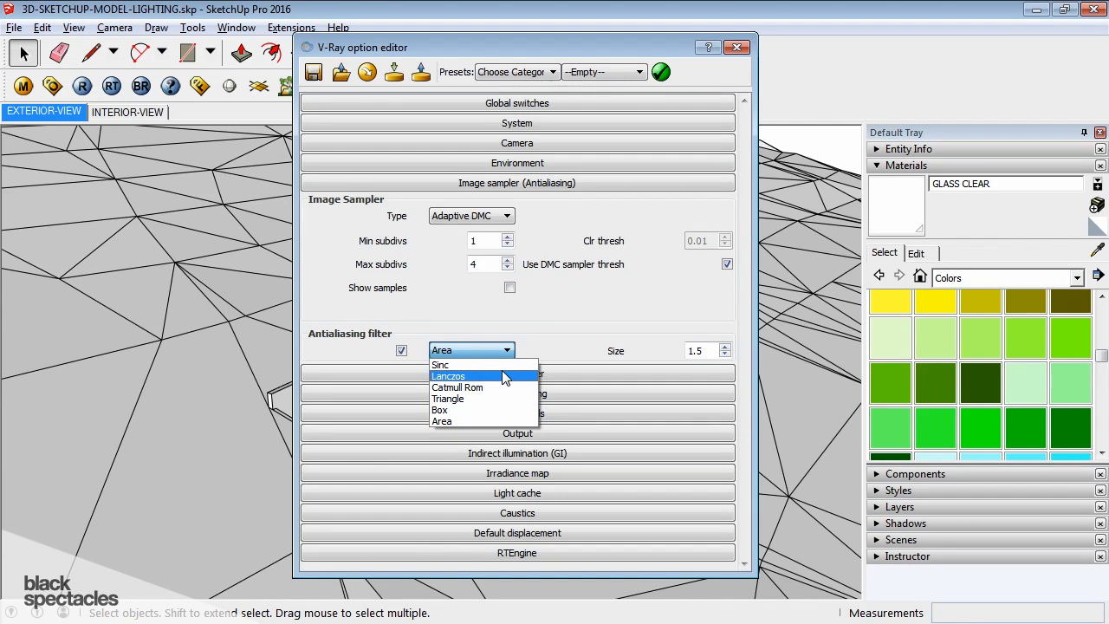
Keep Area as the antialiasing filter with size 1.5
{"action": "left_click", "coordinate": [442, 421]}
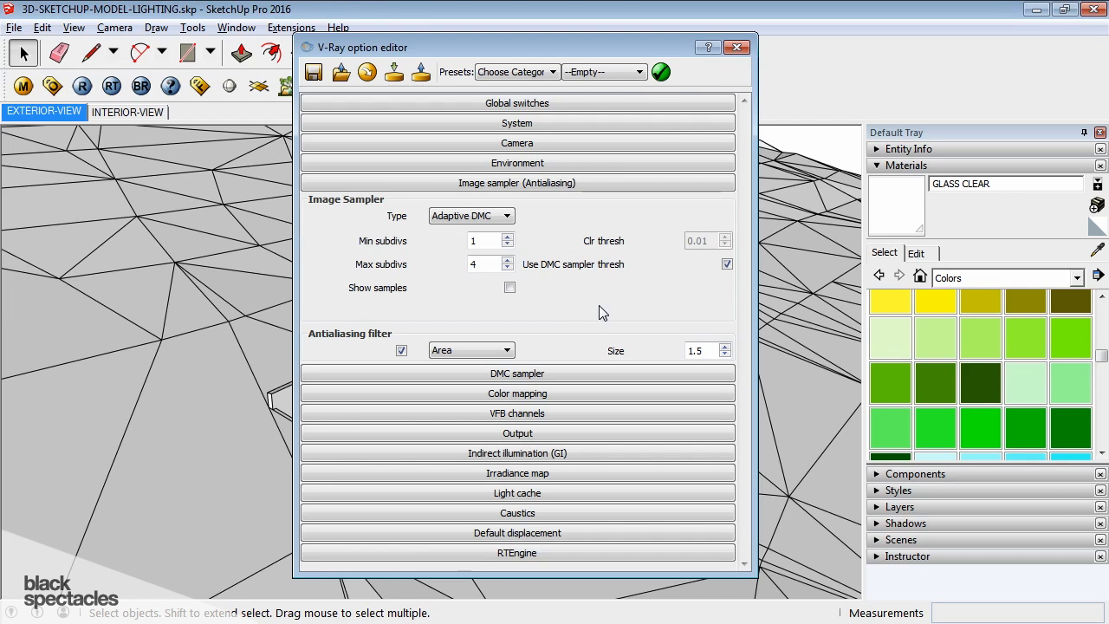
{"action": "mouse_move", "coordinate": [607, 279]}
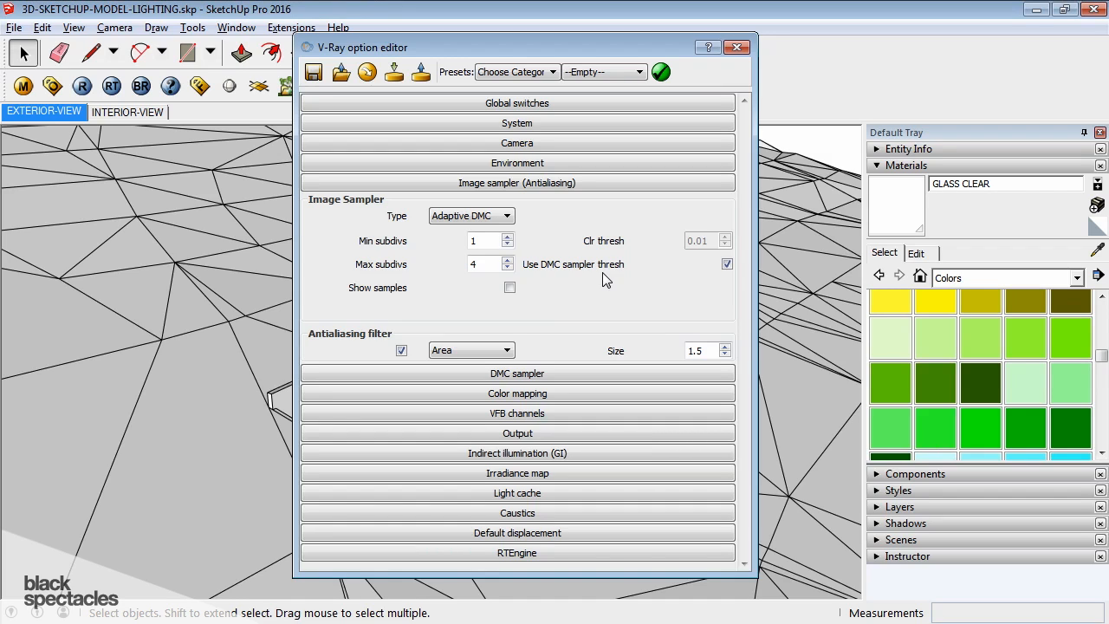
{"action": "mouse_move", "coordinate": [490, 350]}
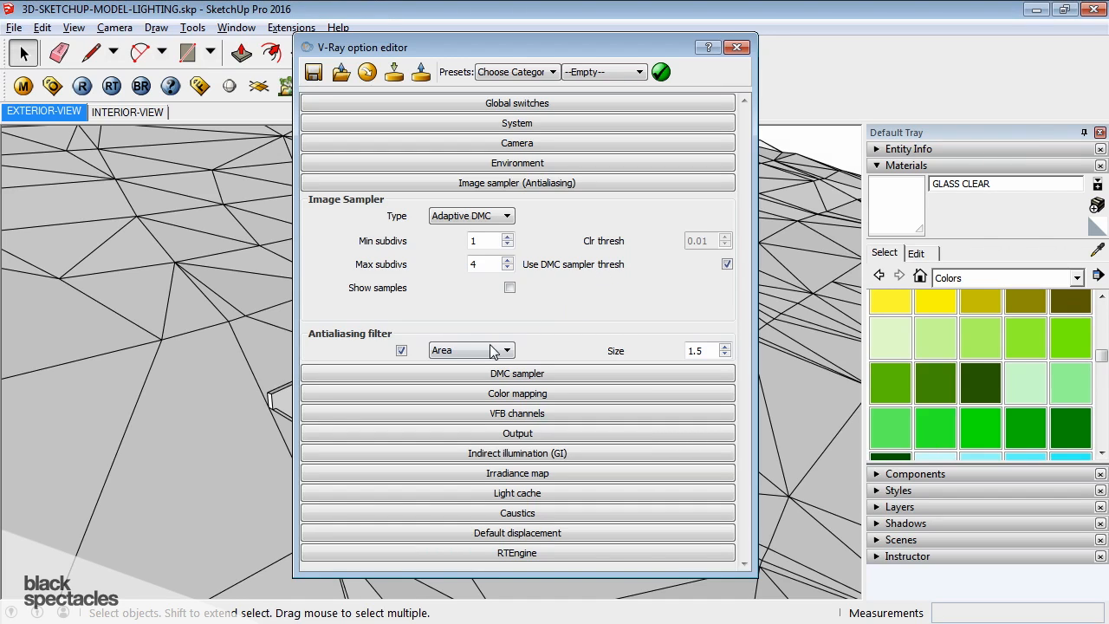
{"action": "mouse_move", "coordinate": [596, 319]}
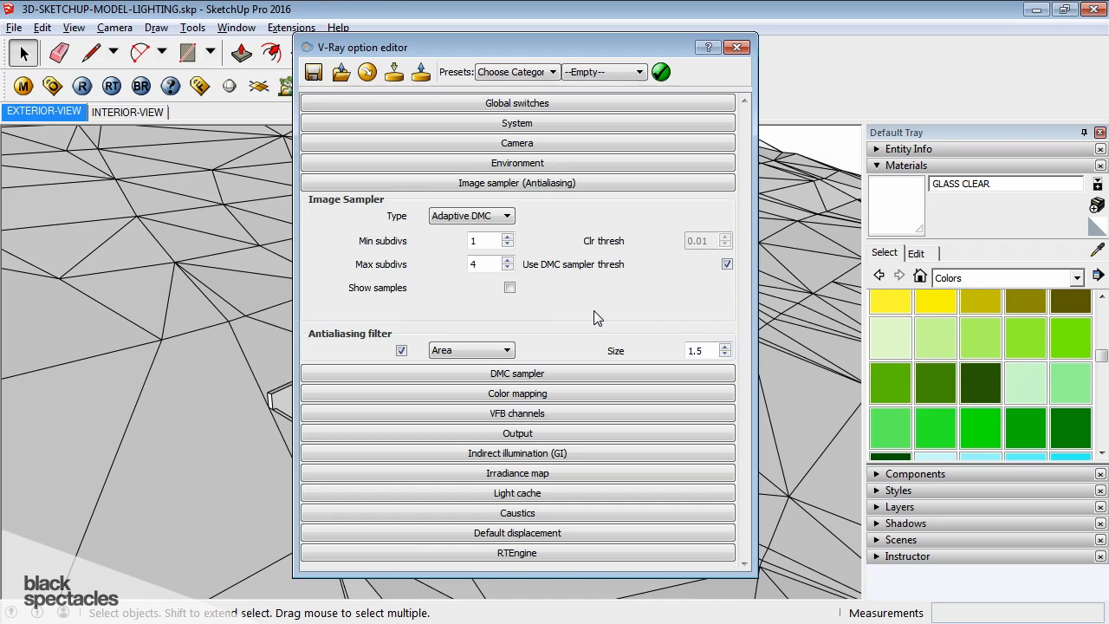
List the available antialiasing filters, Area still current at size 1.5
{"action": "left_click", "coordinate": [402, 350]}
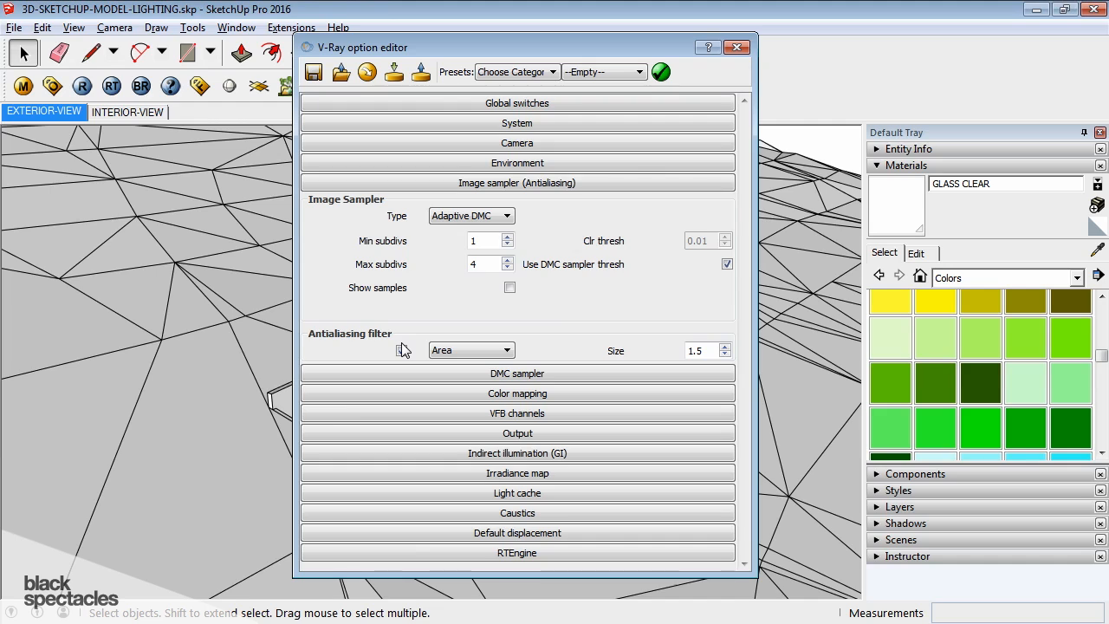
{"action": "left_click", "coordinate": [400, 350]}
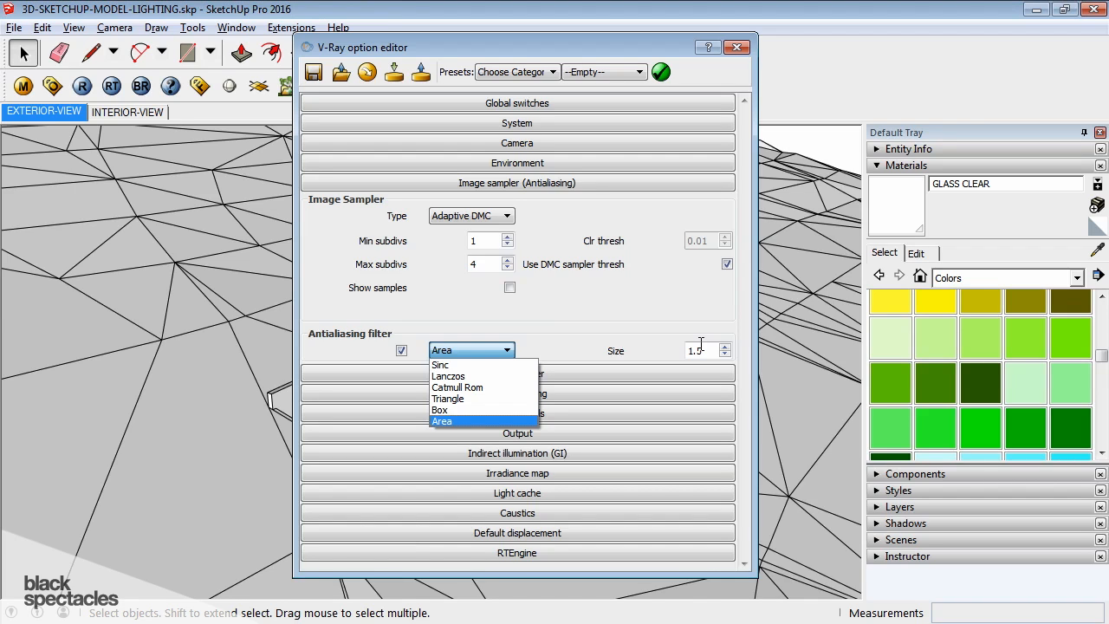
{"action": "mouse_move", "coordinate": [464, 411]}
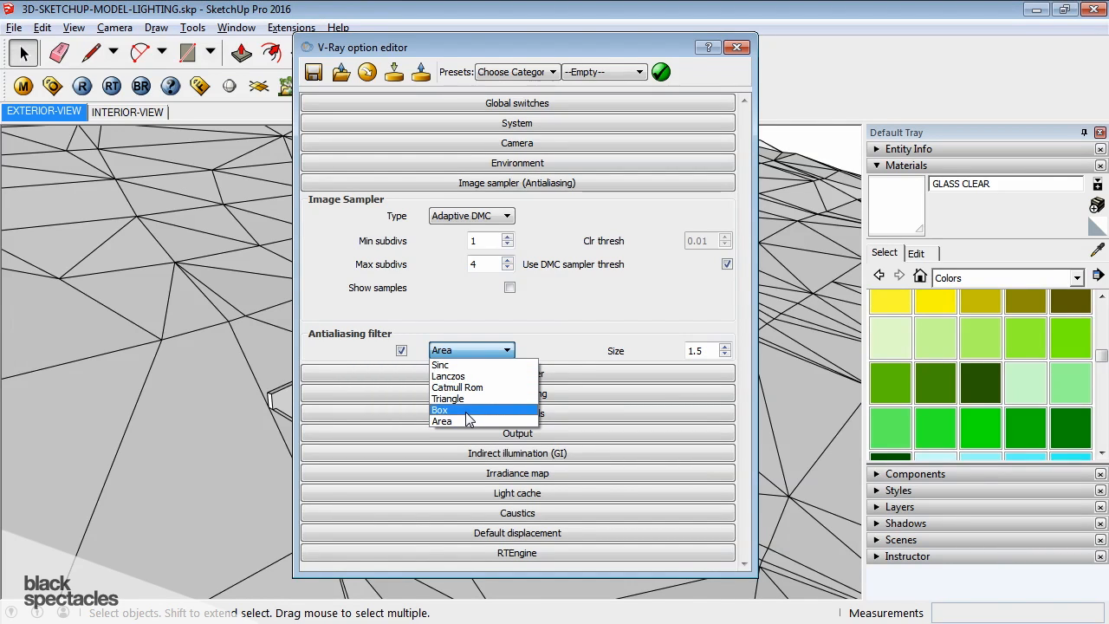
Try the Box filter, then set the antialiasing filter to Catmull Rom
{"action": "left_click", "coordinate": [441, 409]}
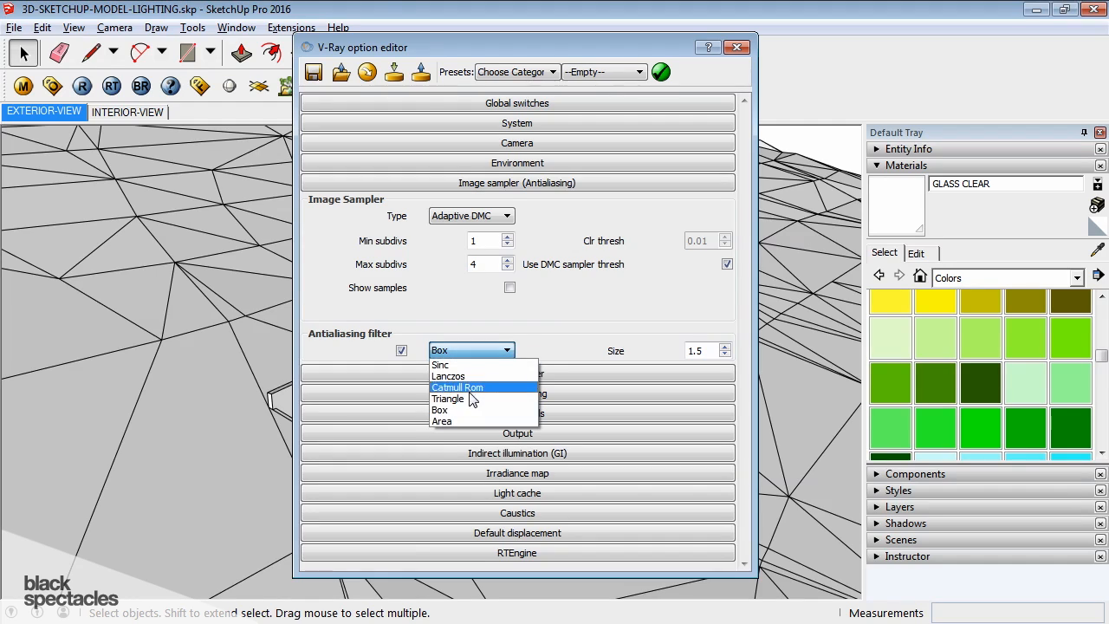
{"action": "left_click", "coordinate": [457, 388]}
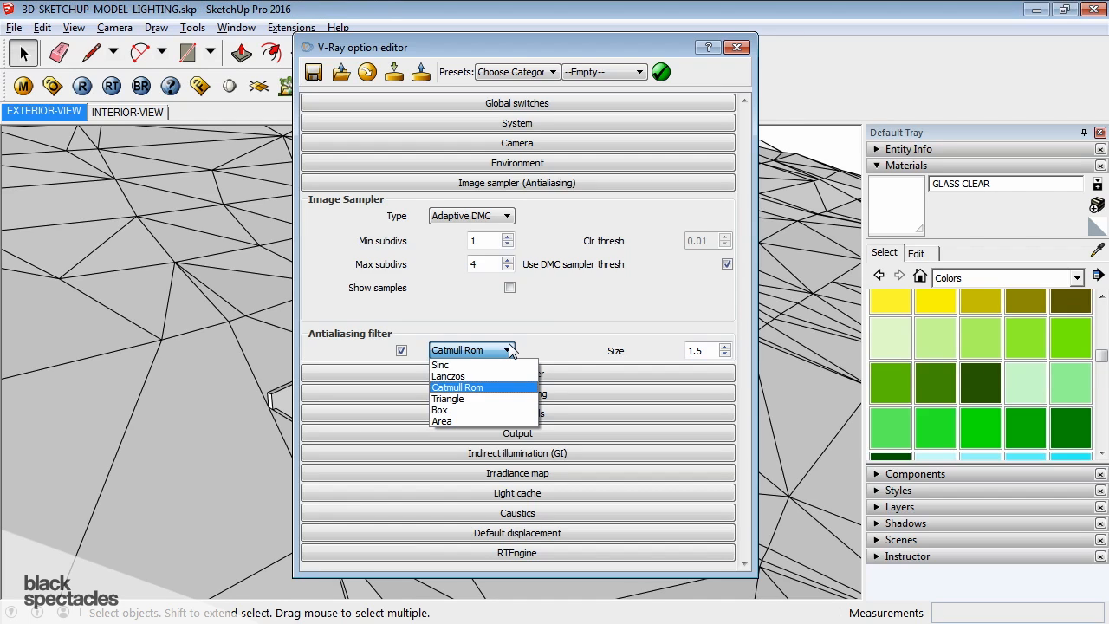
Return the antialiasing filter from Catmull Rom to Area, size 1.5
{"action": "left_click", "coordinate": [458, 387]}
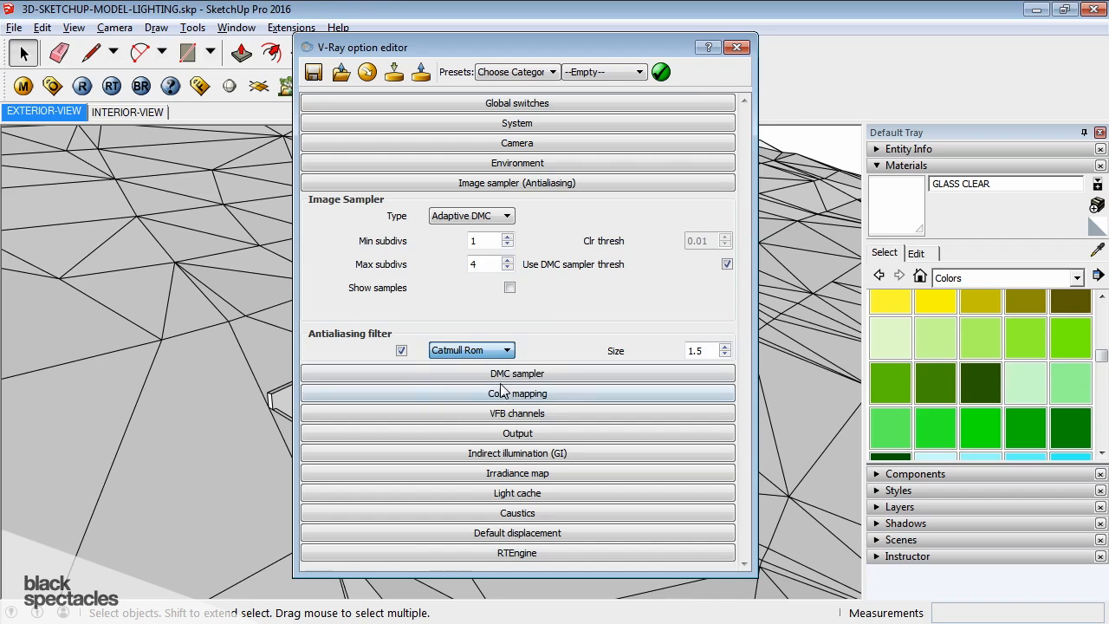
{"action": "mouse_move", "coordinate": [599, 314]}
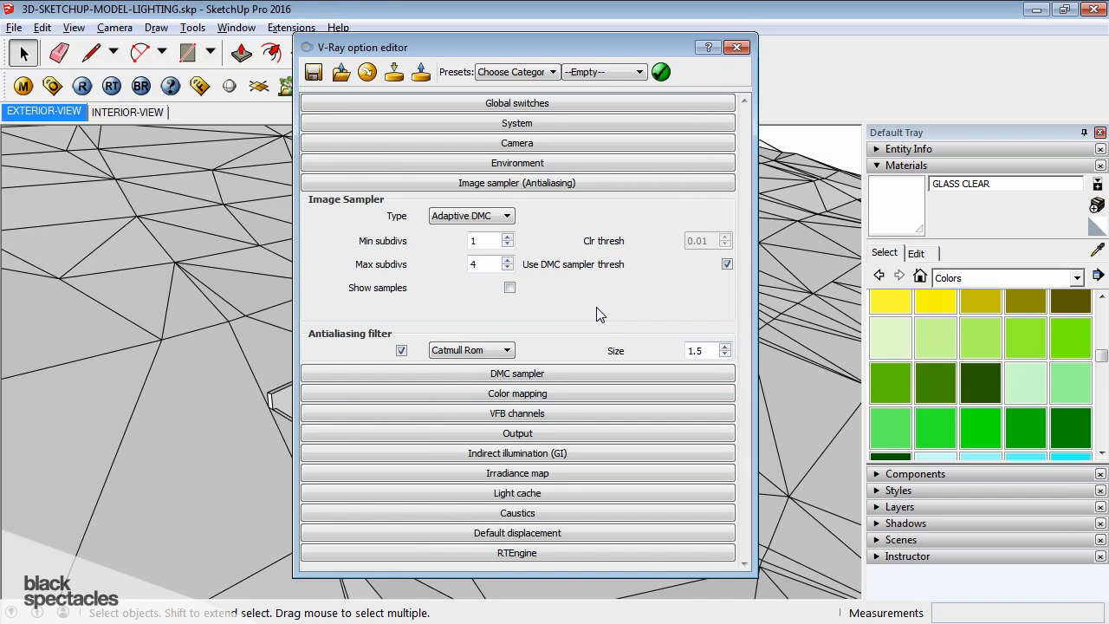
{"action": "left_click", "coordinate": [502, 350]}
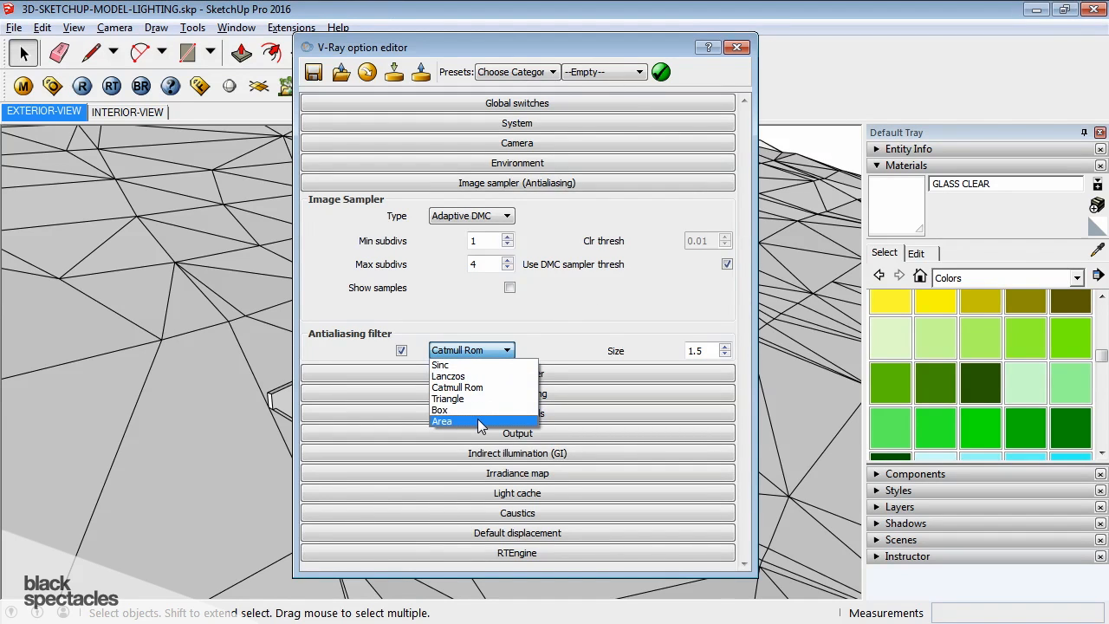
{"action": "left_click", "coordinate": [444, 421]}
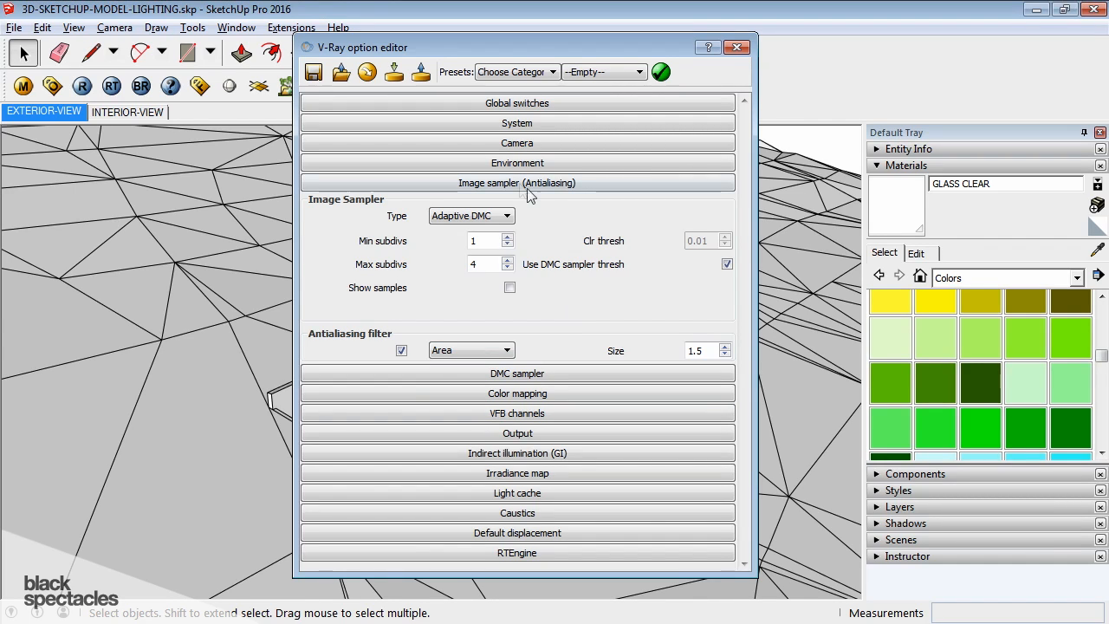
{"action": "mouse_move", "coordinate": [522, 189]}
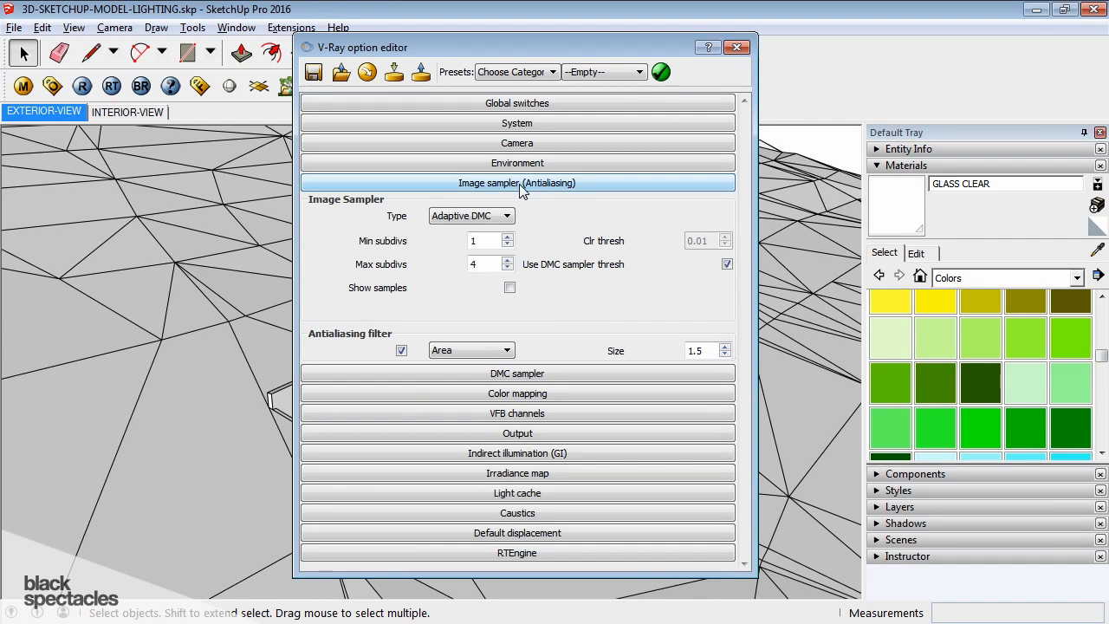